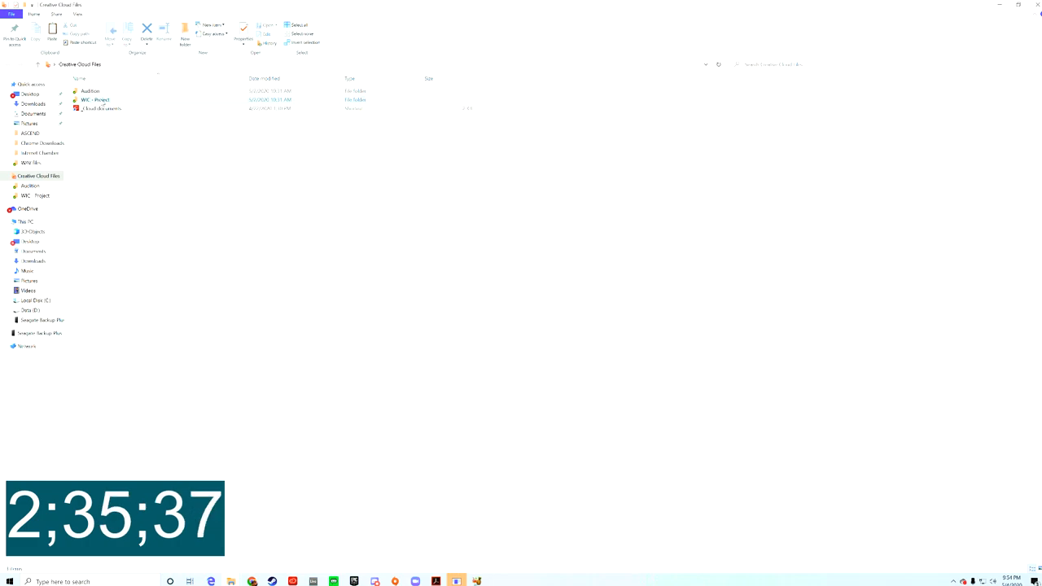
Step: Navigate into WMC_Project, then Chasing Sunlight, then the Trumpet instrument folder
double_click(94, 99)
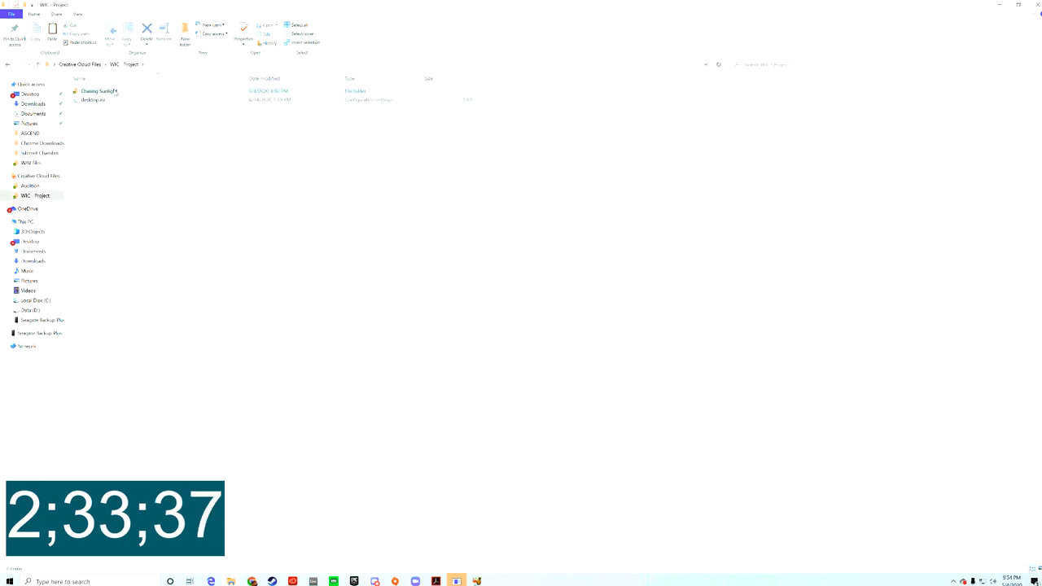
double_click(98, 91)
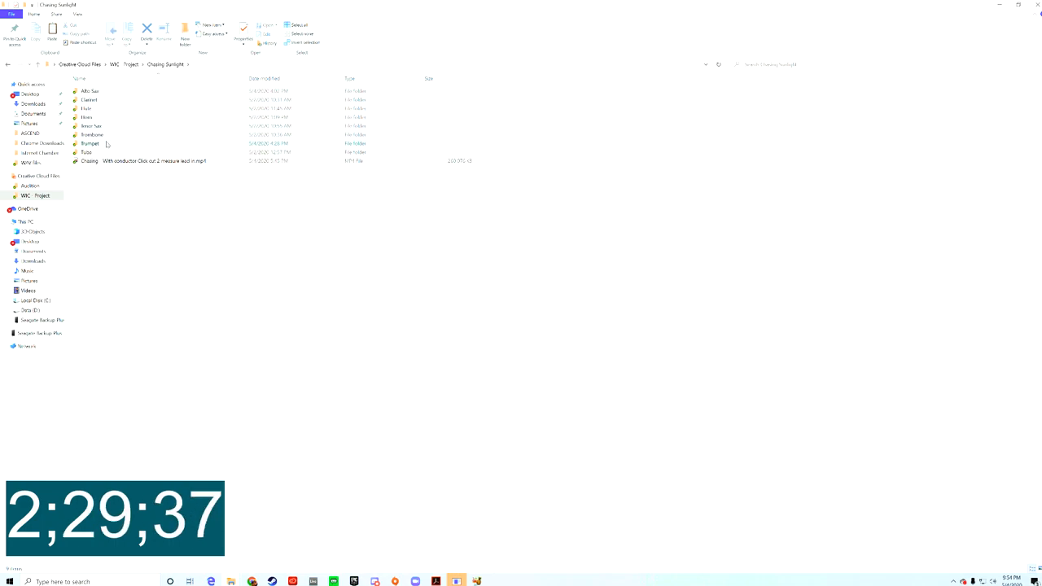
mouse_move(91, 143)
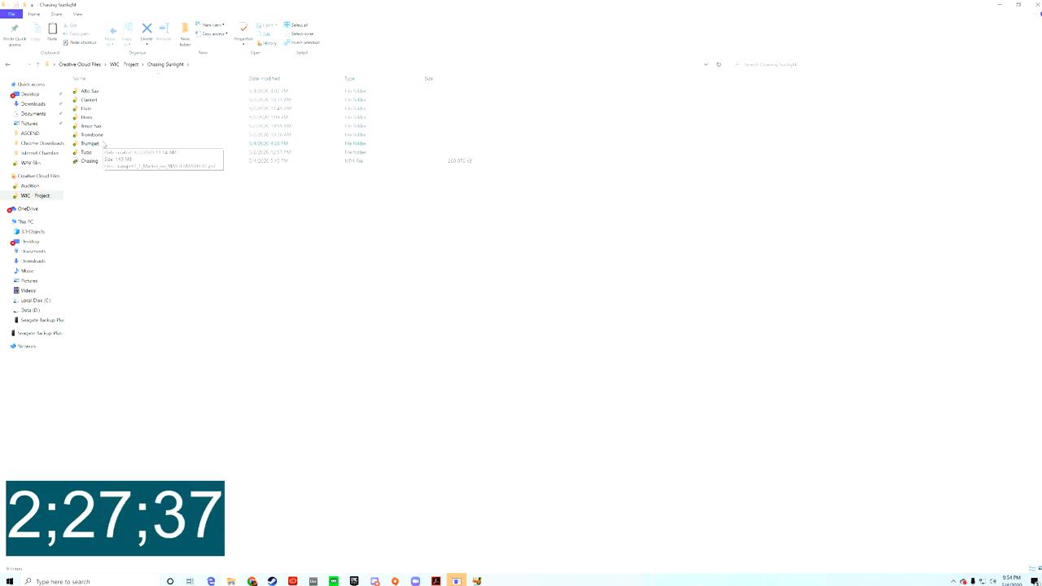
double_click(90, 143)
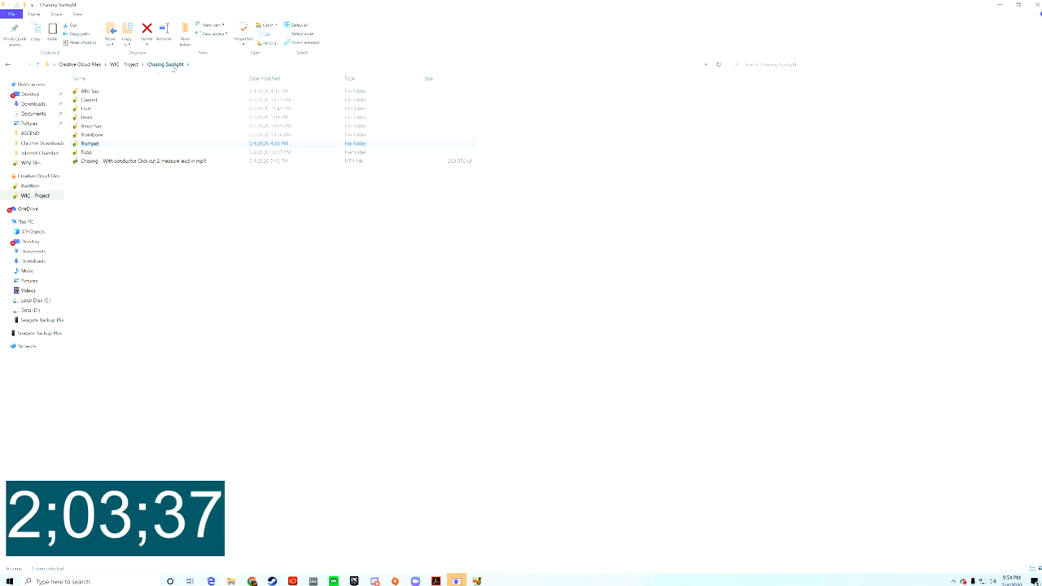
mouse_move(257, 13)
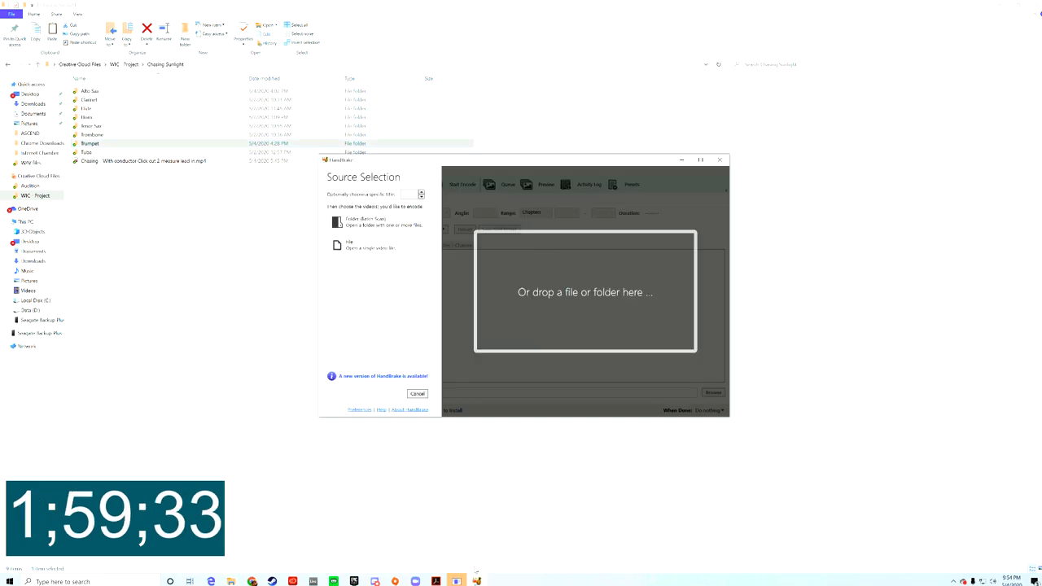
mouse_move(487, 541)
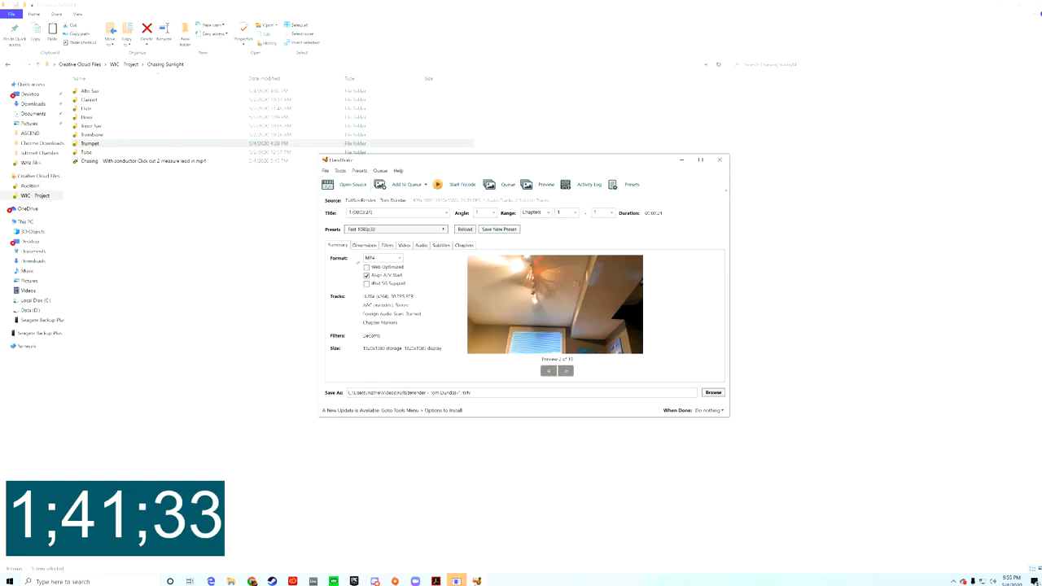
Step: Set the video codec to H.264 (x264) with Constant Framerate
click(404, 244)
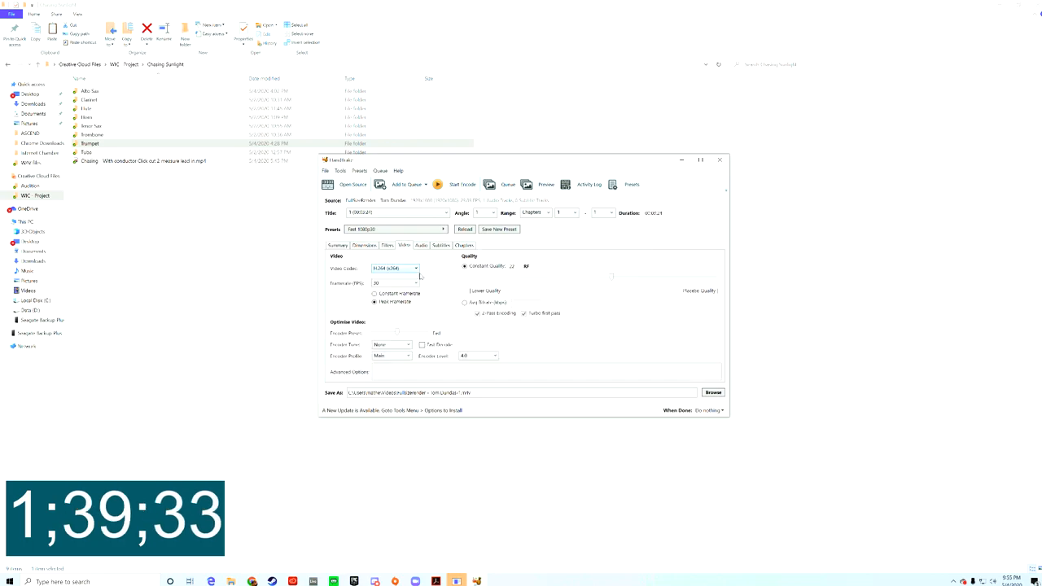
click(417, 268)
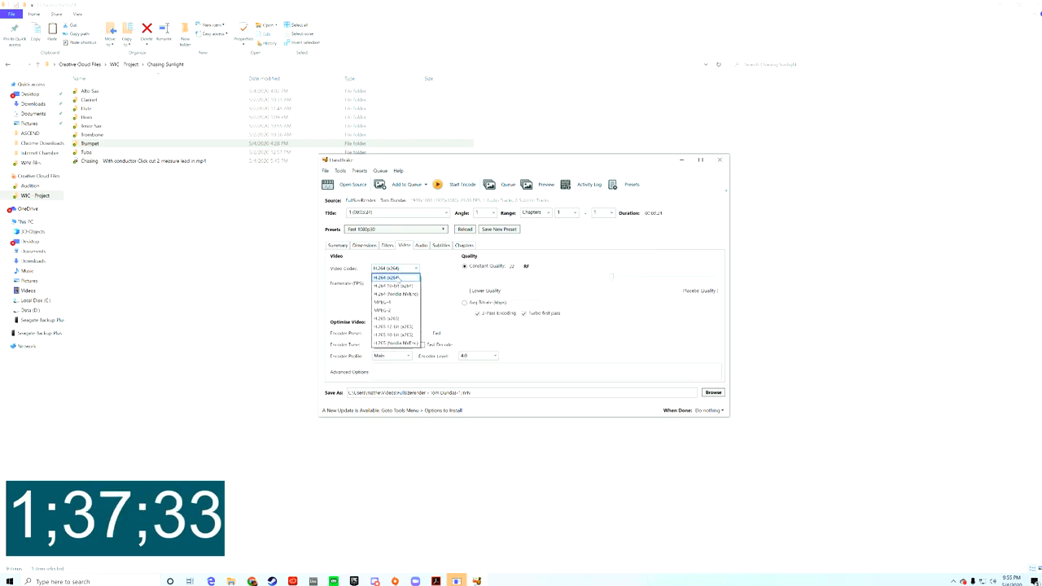
click(387, 277)
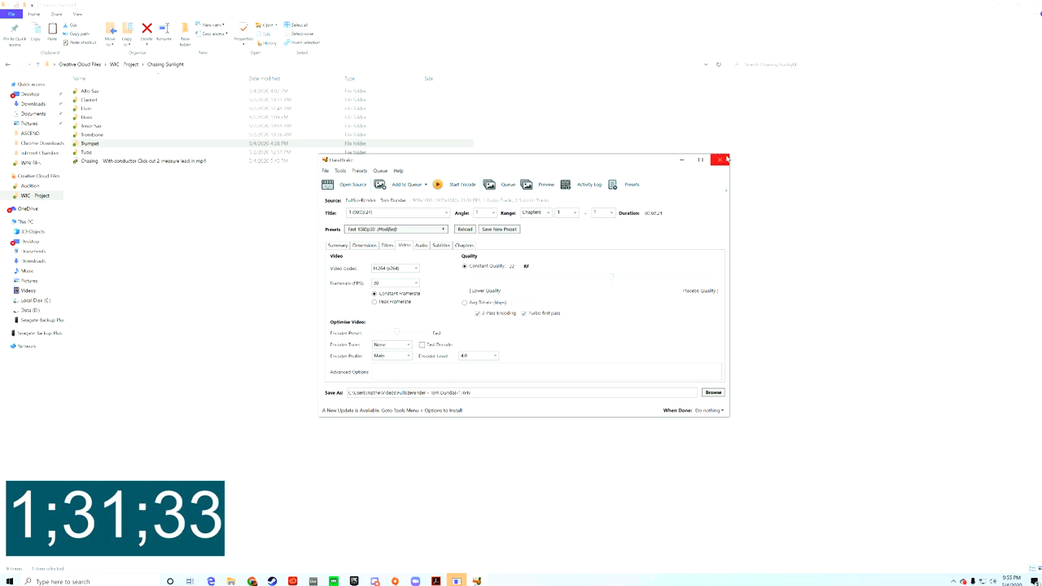
click(723, 159)
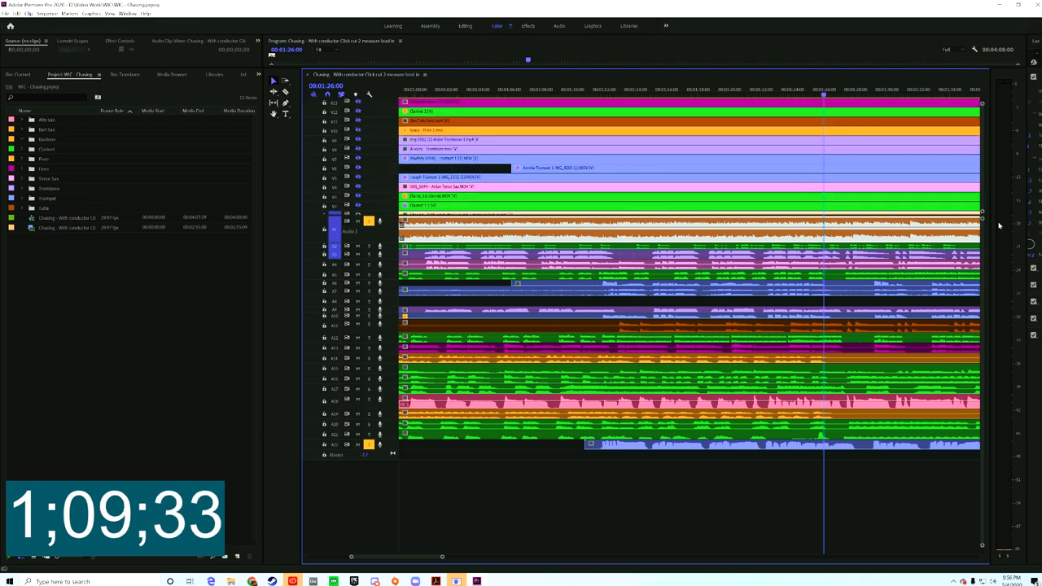
Step: Select the Chasing Sunlight ensemble sequence in the Project panel
click(66, 222)
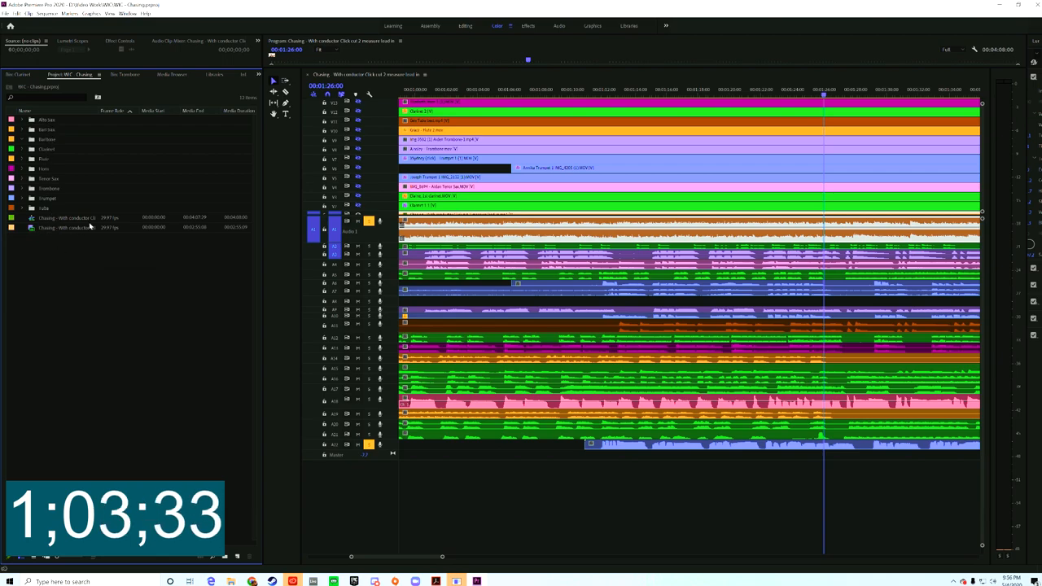
click(74, 228)
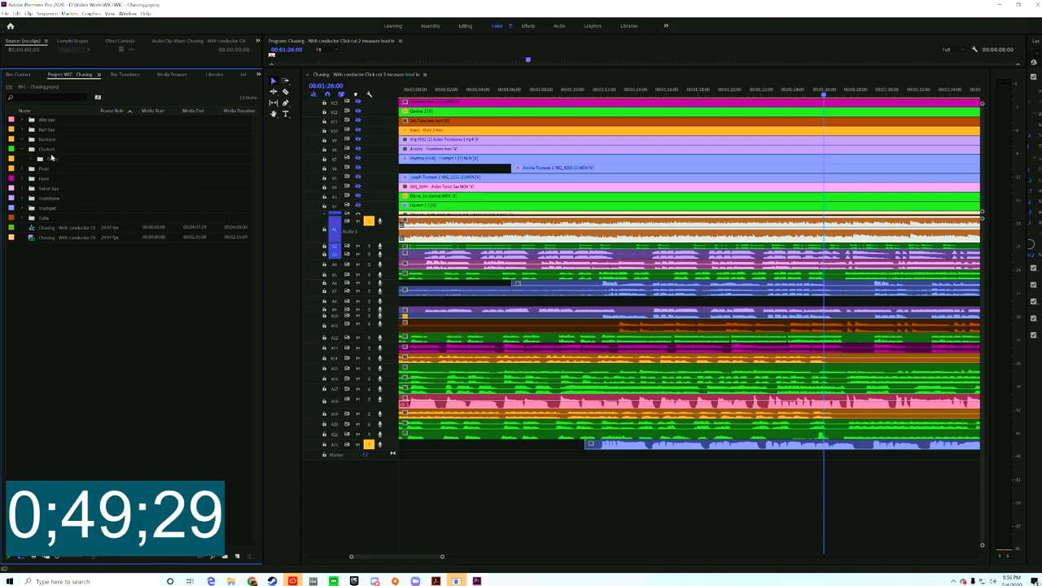
click(46, 148)
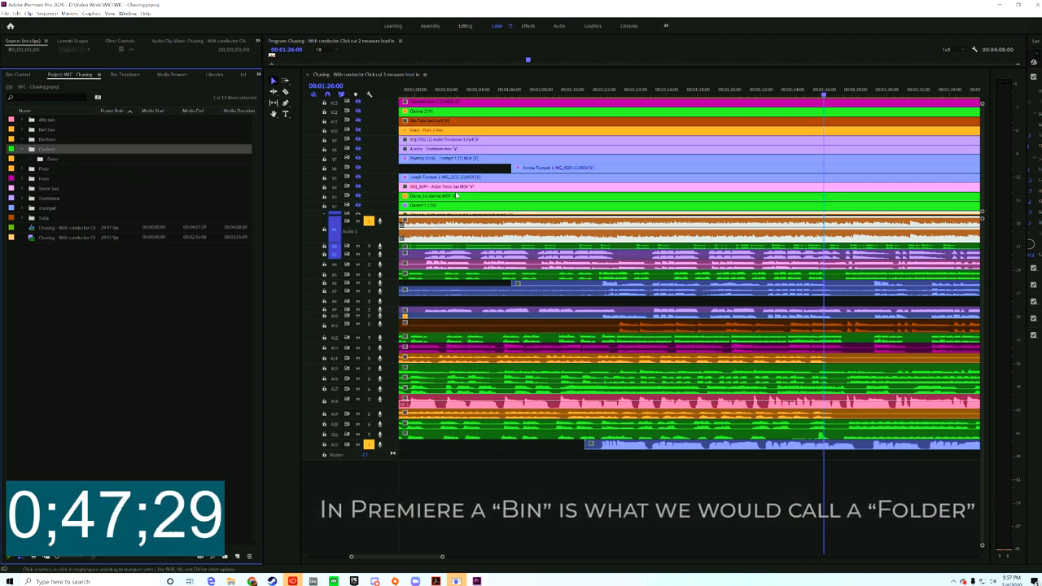
click(23, 149)
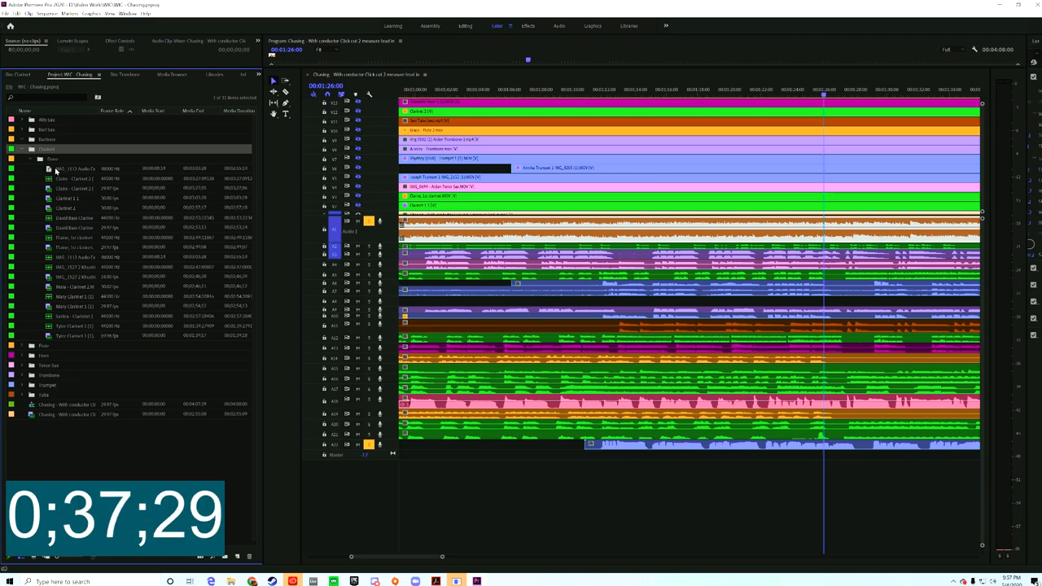
click(21, 149)
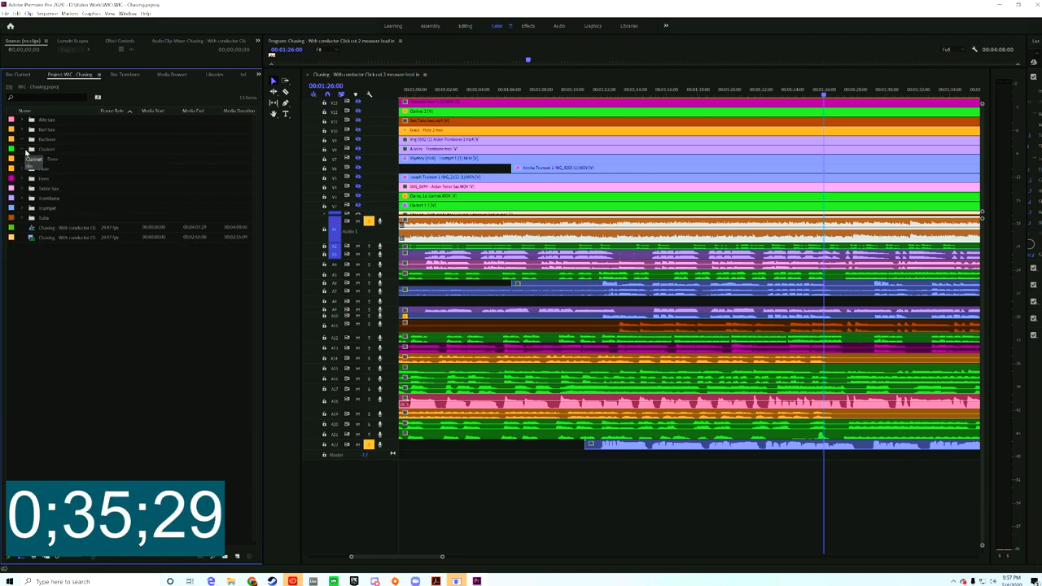